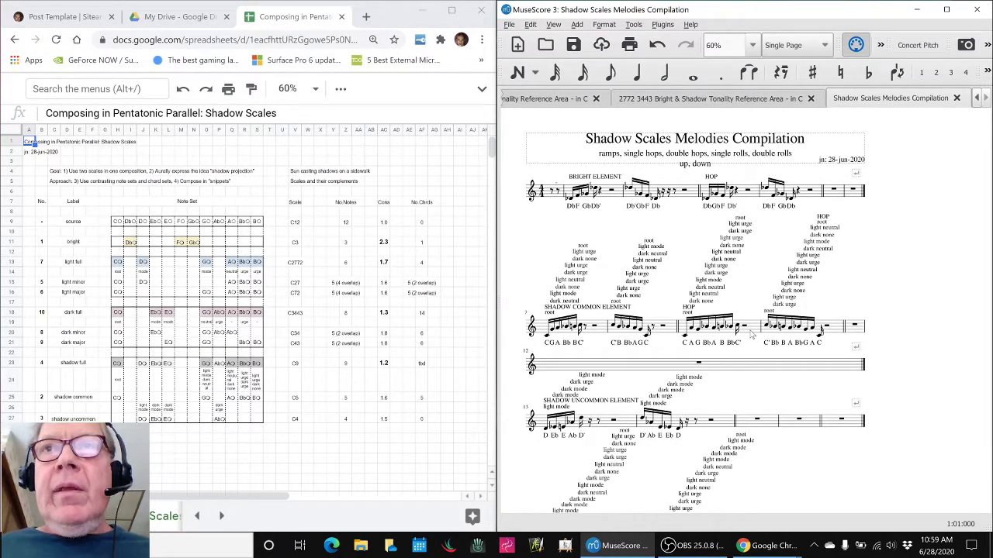
Open the Napkin Diagram sheet with the 28-Jun-2020 Shadow Melodies Part 2 notes
left_click(694, 326)
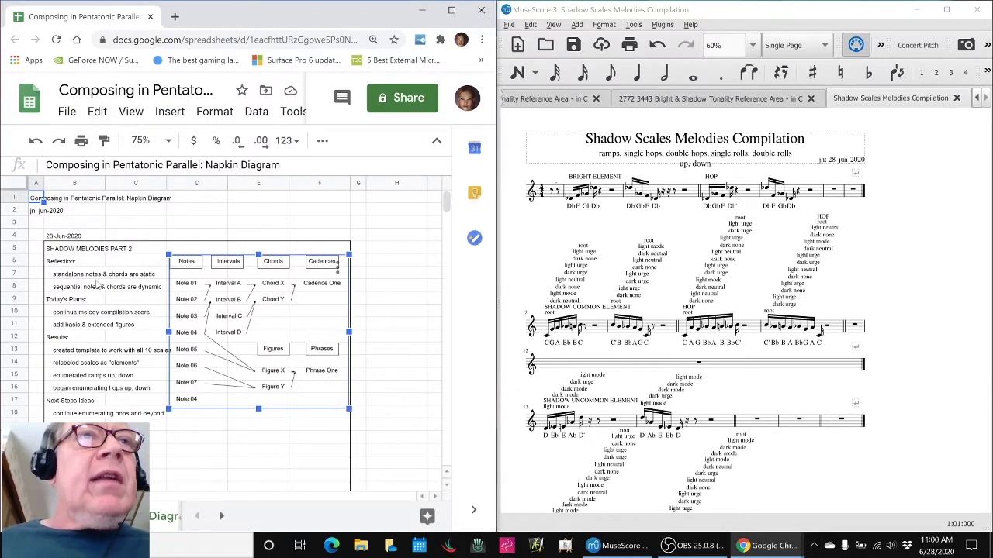
Review the compilation and figures plans and the 10-scale template result, selecting score title and element labels
left_click(74, 274)
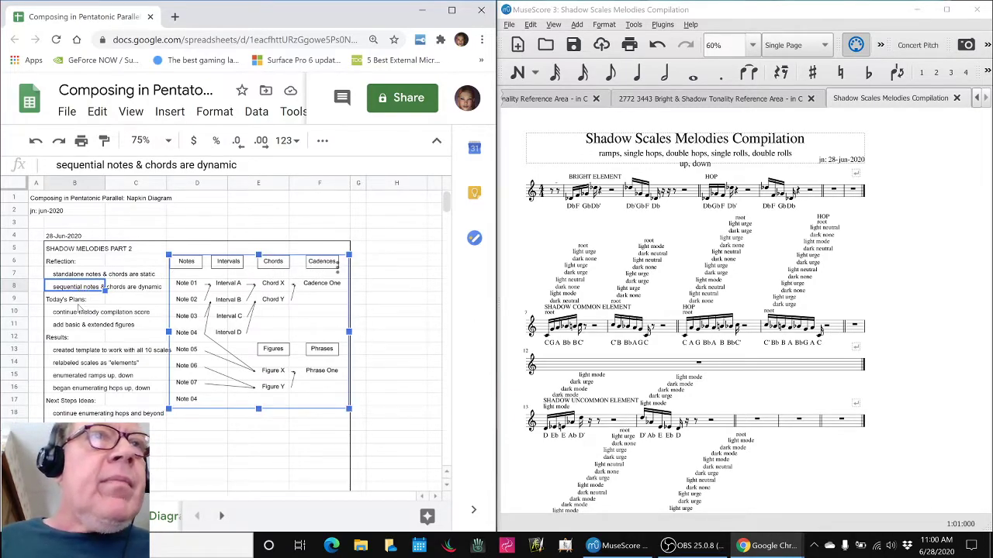
left_click(75, 311)
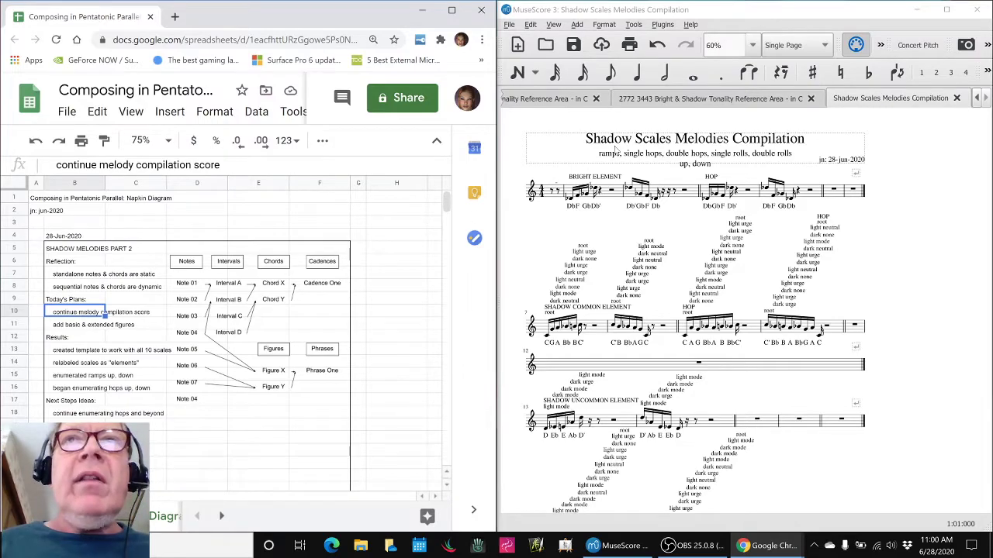
left_click(694, 138)
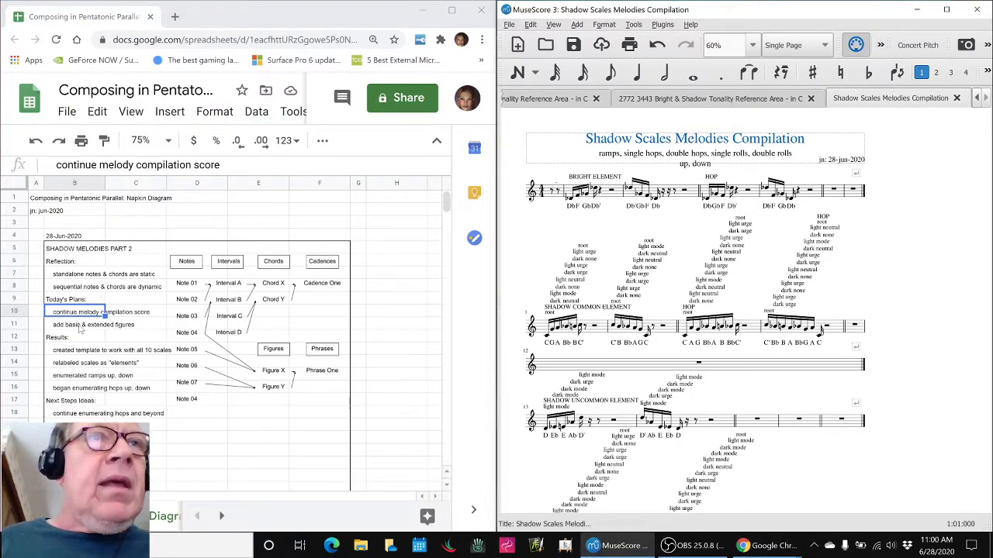
left_click(75, 324)
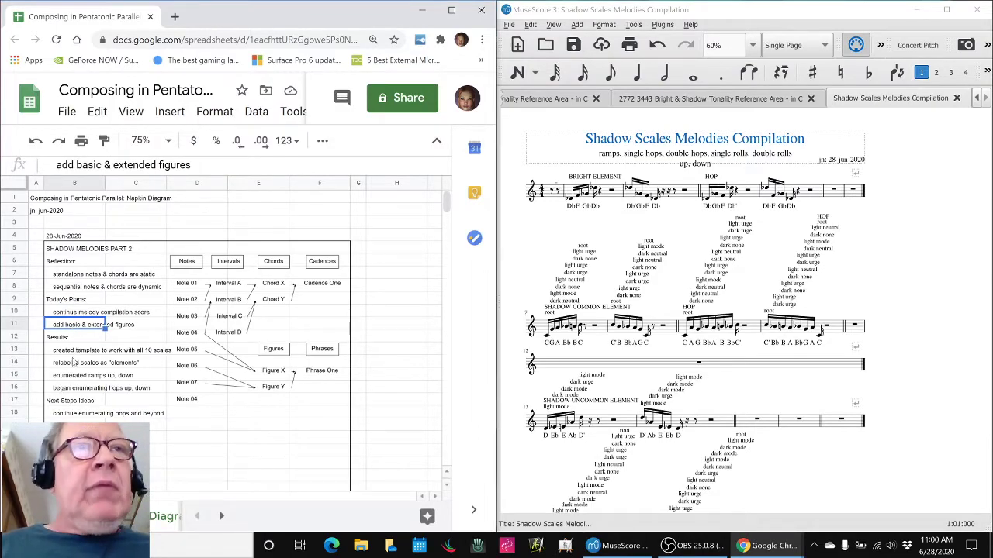
left_click(75, 350)
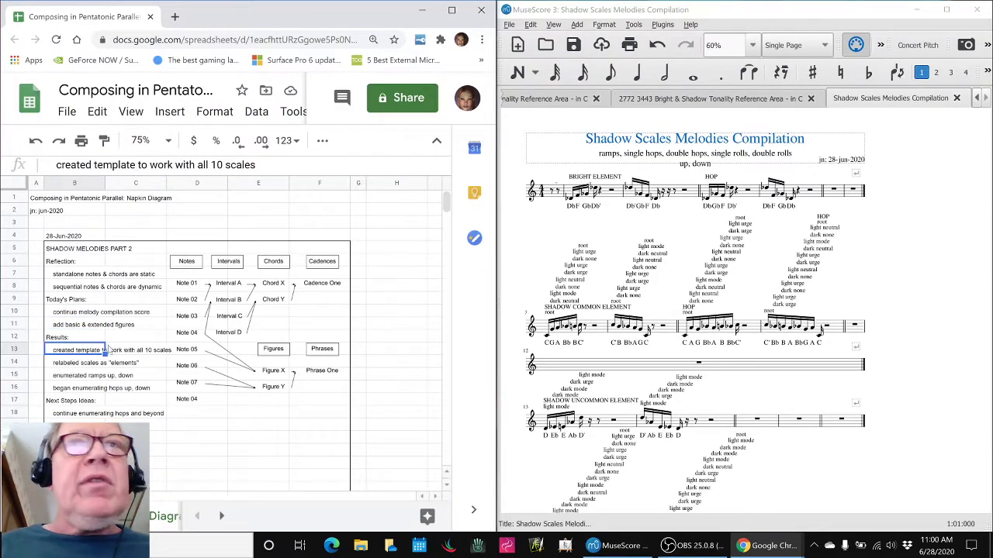
left_click(595, 177)
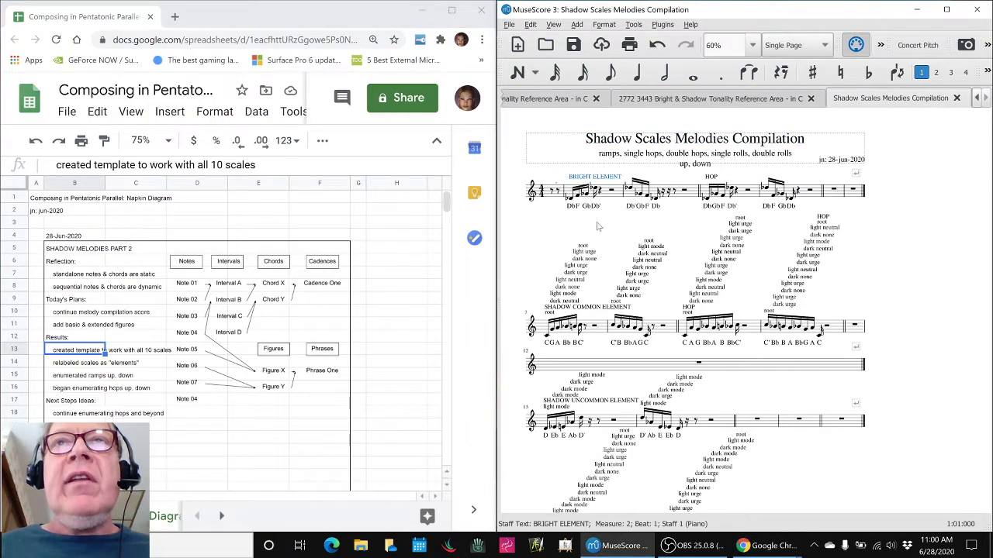
left_click(588, 307)
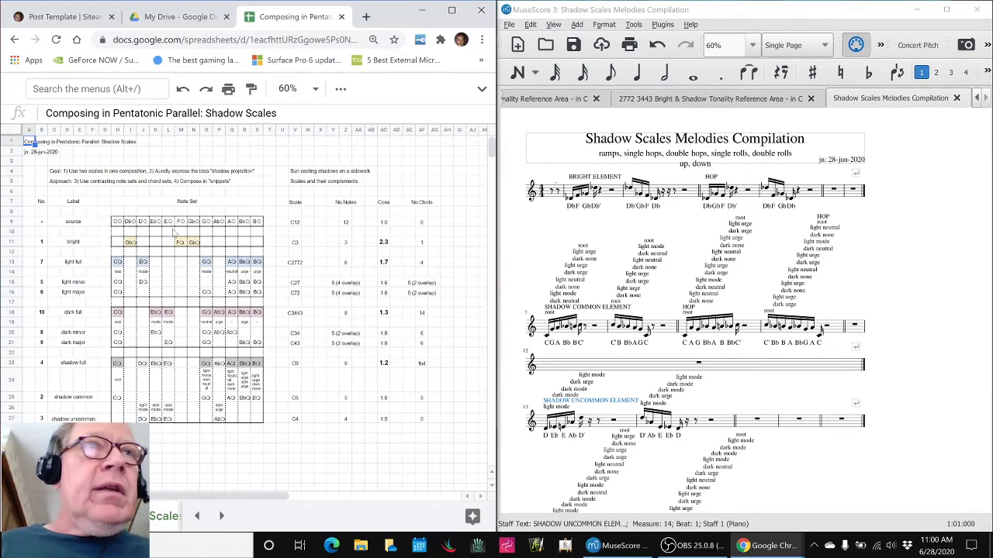
Point out light, dark minor and shadow full scale rows and shadow numbers 2 and 4, then switch sheets
left_click(67, 272)
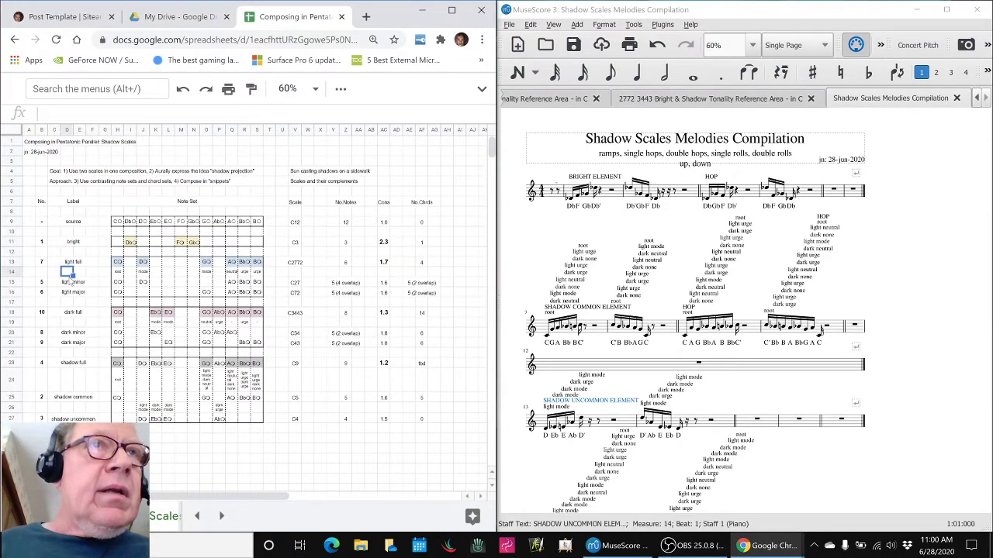
left_click(71, 332)
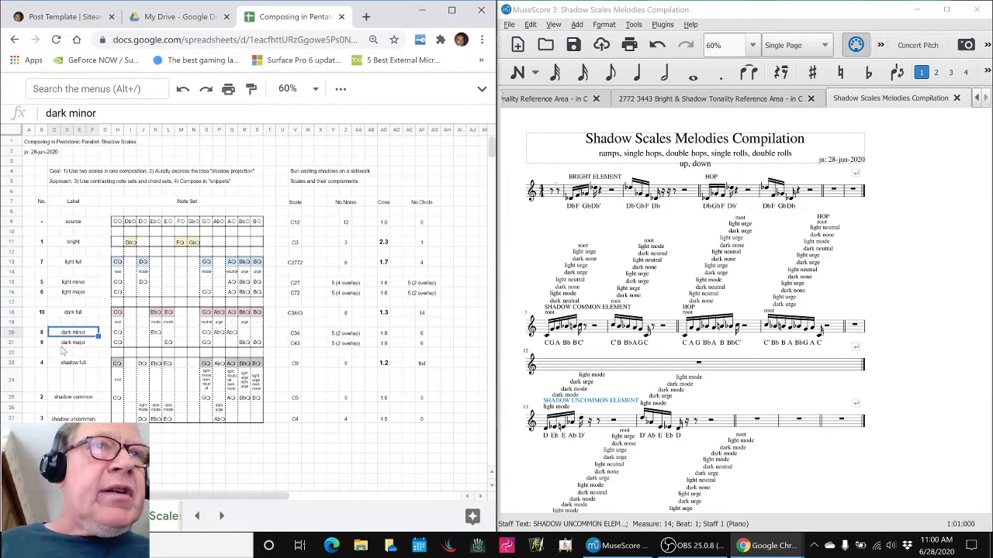
left_click(72, 363)
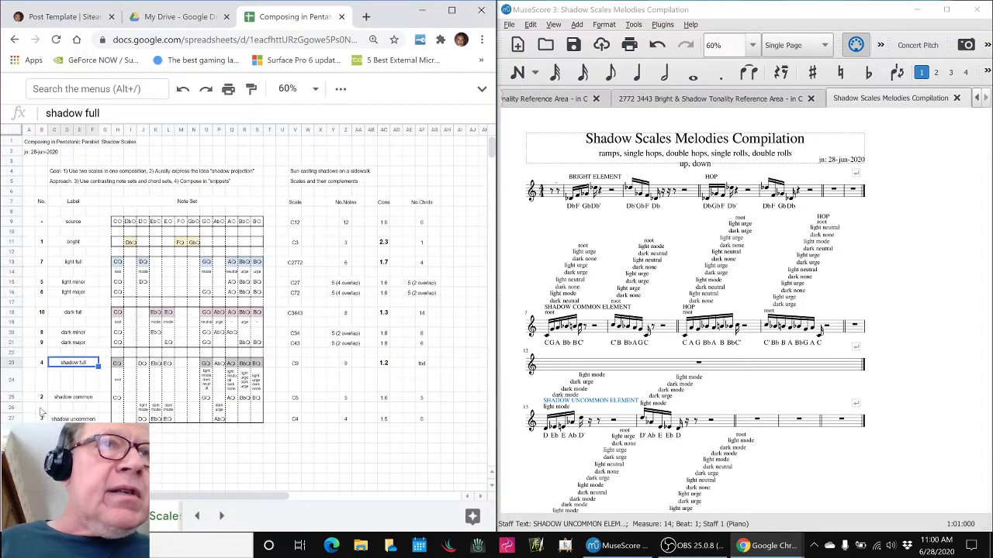
left_click(41, 397)
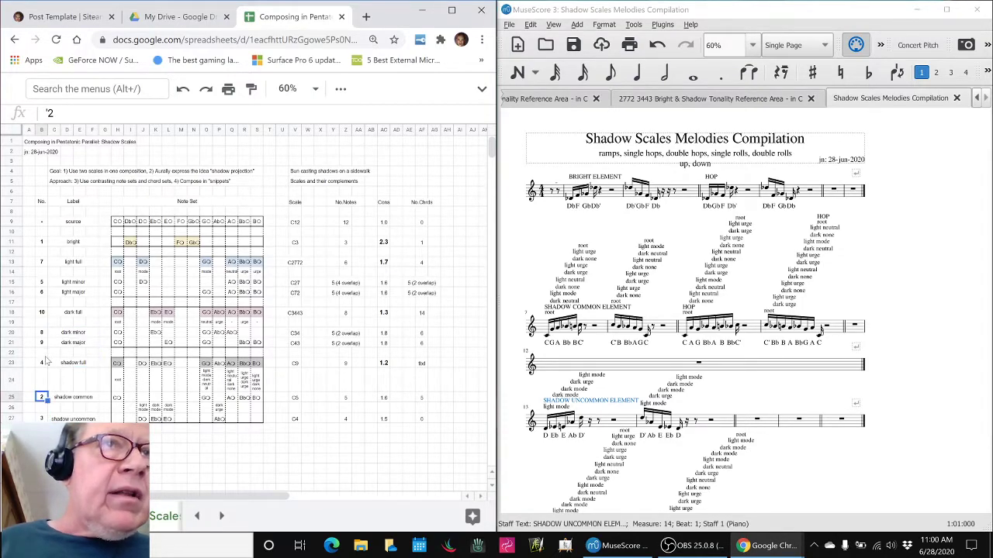
left_click(41, 362)
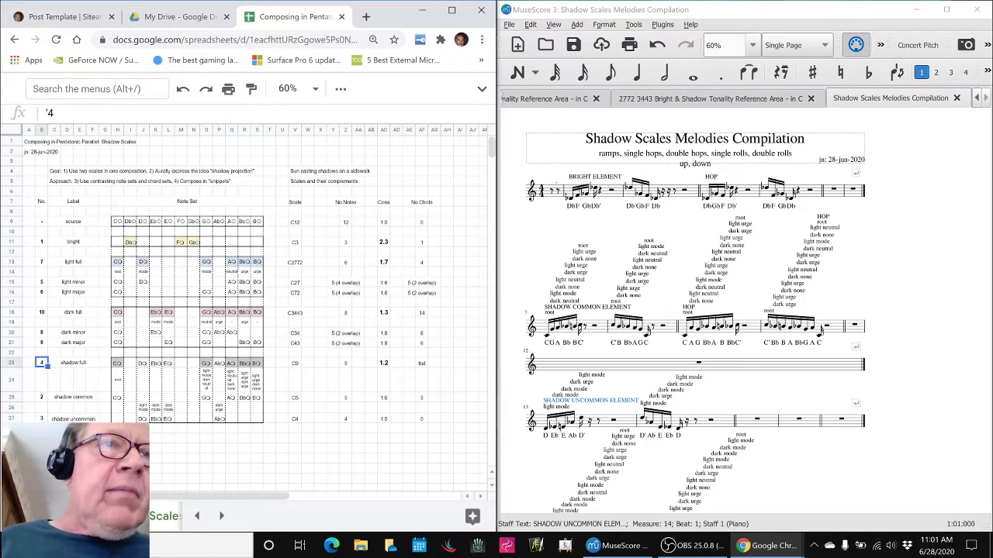
key("alt+tab")
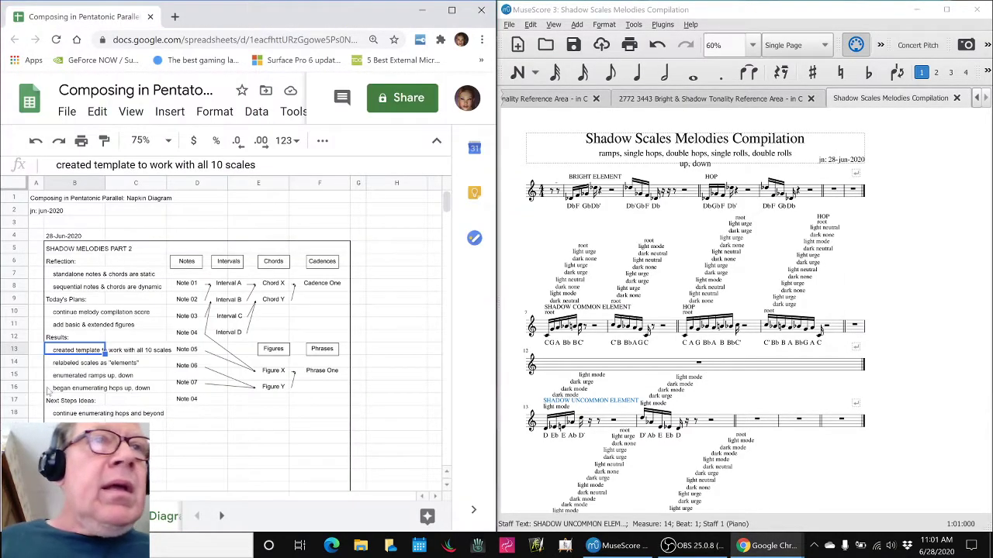
left_click(74, 375)
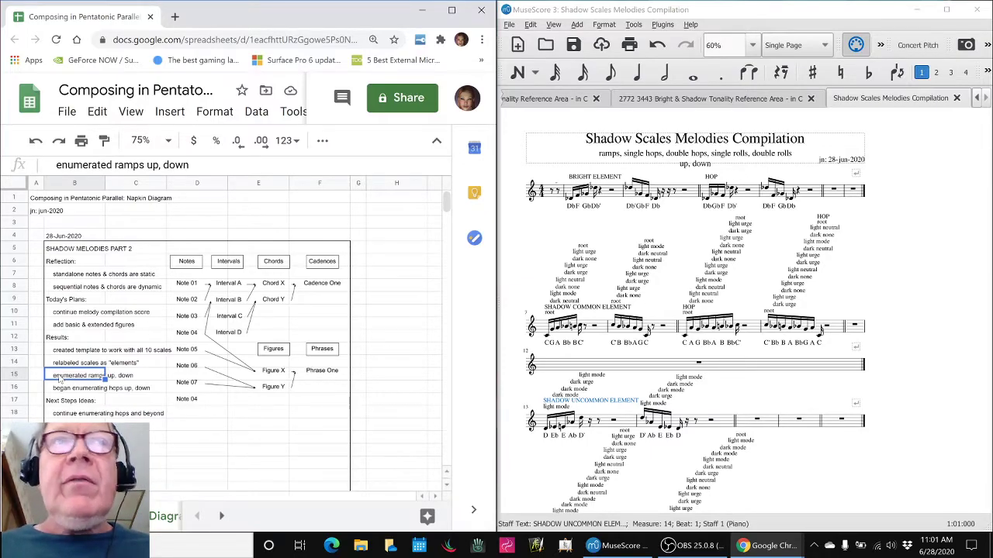
left_click(75, 388)
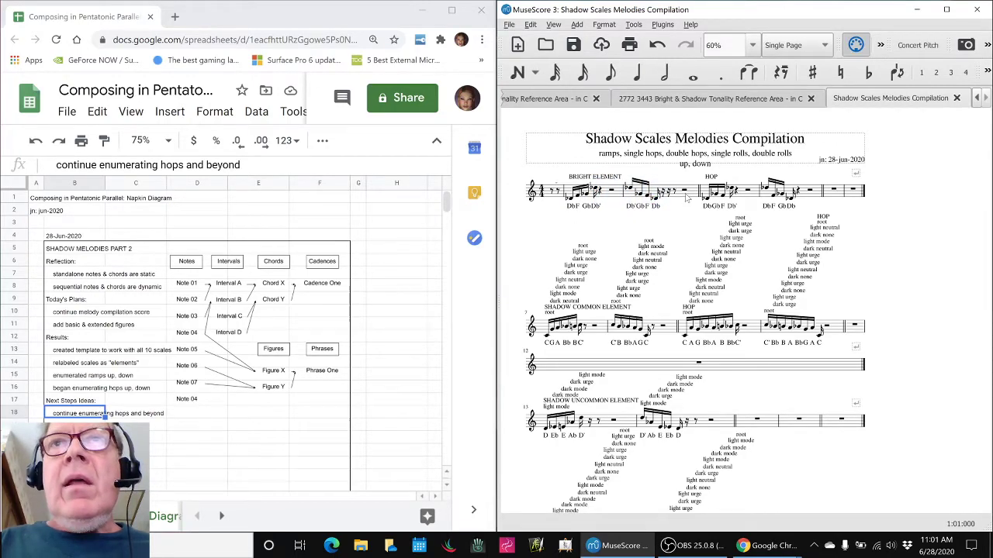
mouse_move(566, 228)
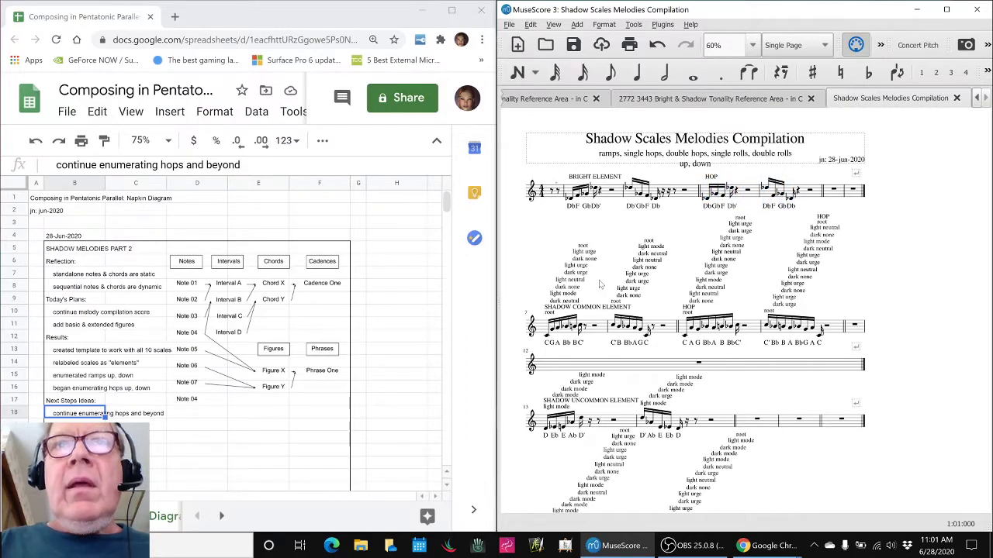
Play the Shadow Uncommon, Shadow Full and Light Minor element ramps in turn
left_click(570, 325)
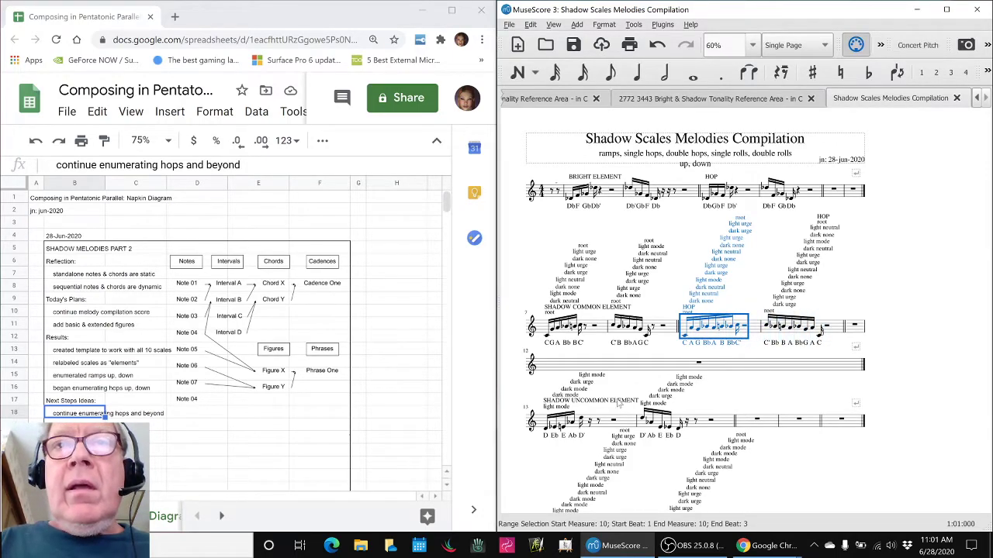
scroll("down", 3)
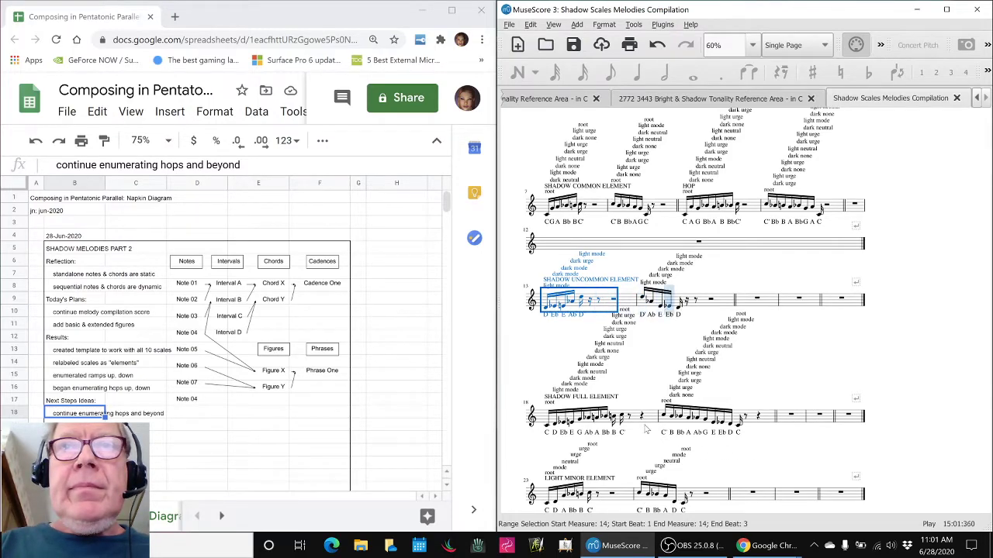
left_click(589, 415)
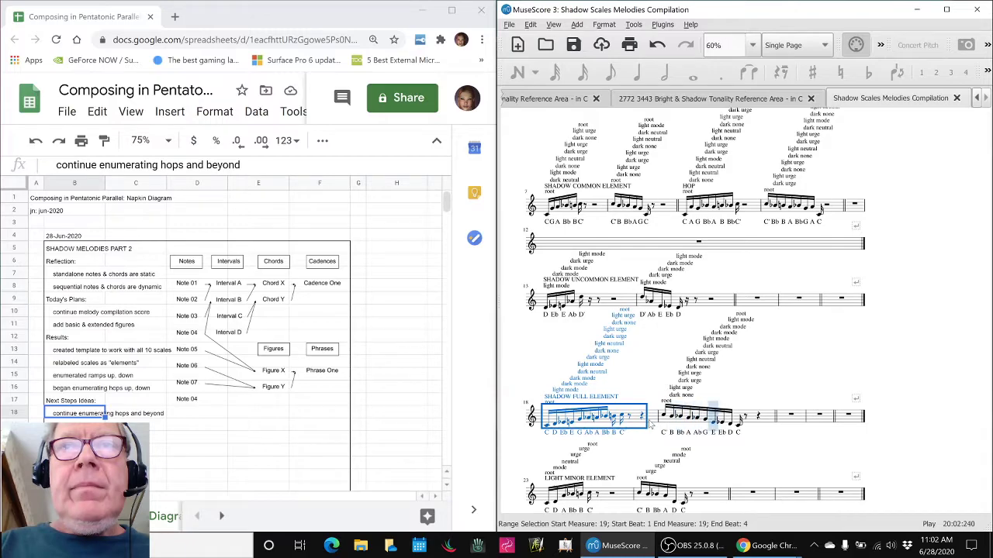
left_click(574, 492)
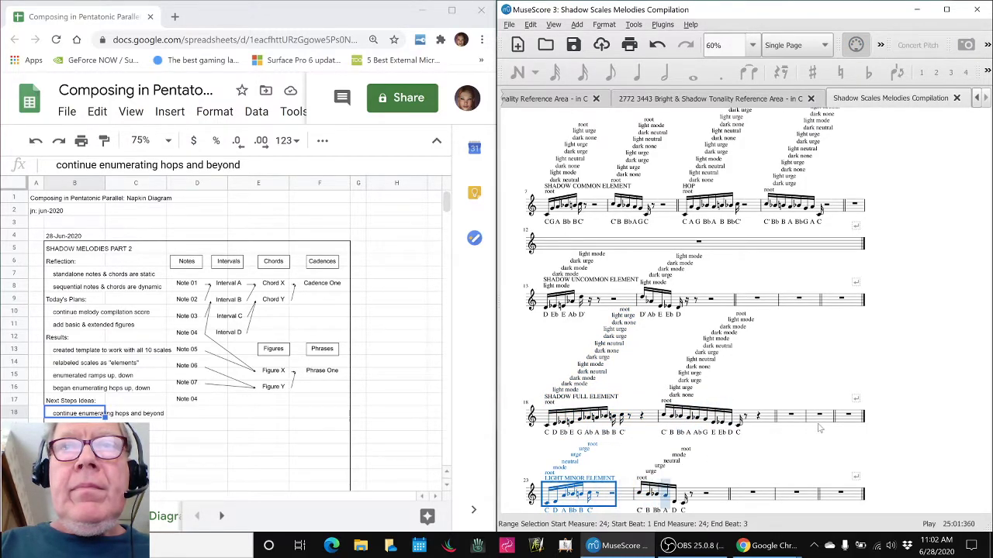
scroll("down", 3)
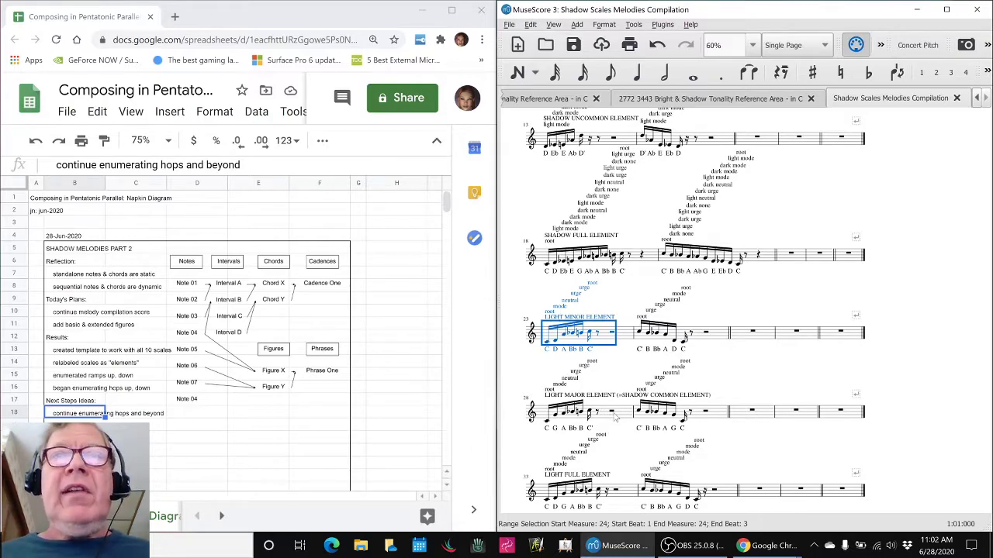
Play the Light Major through Dark Minor element ramps, stop playback, then clear the selection
left_click(628, 334)
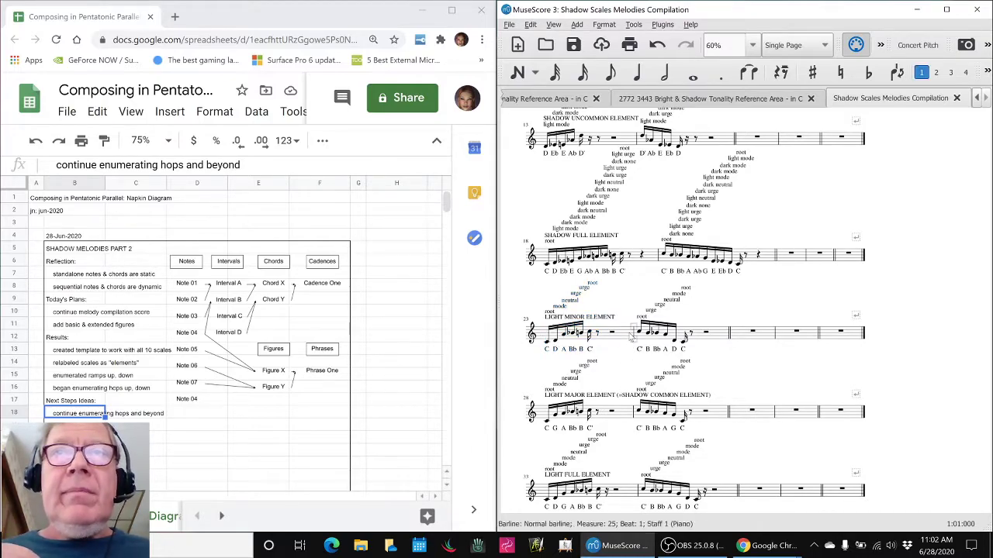
left_click(577, 334)
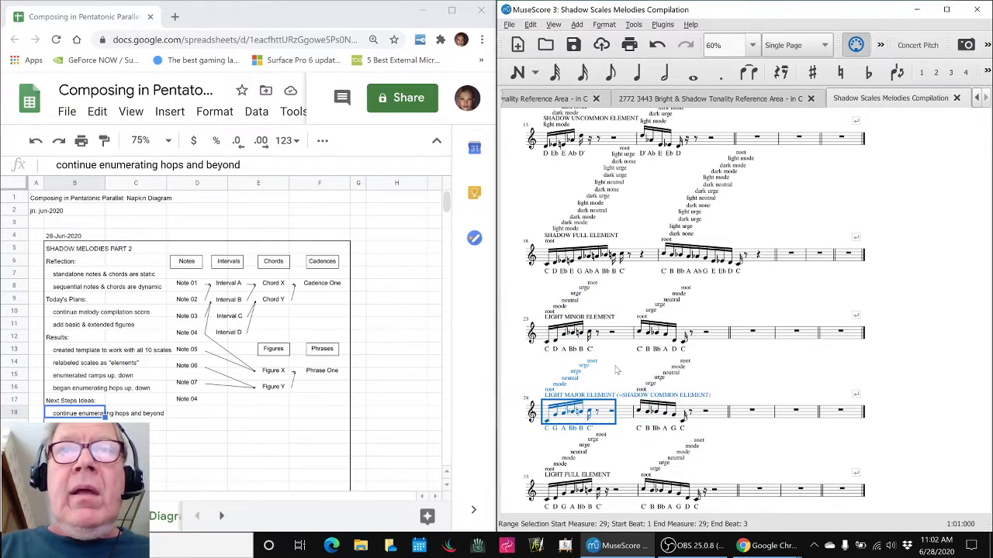
scroll("down", 3)
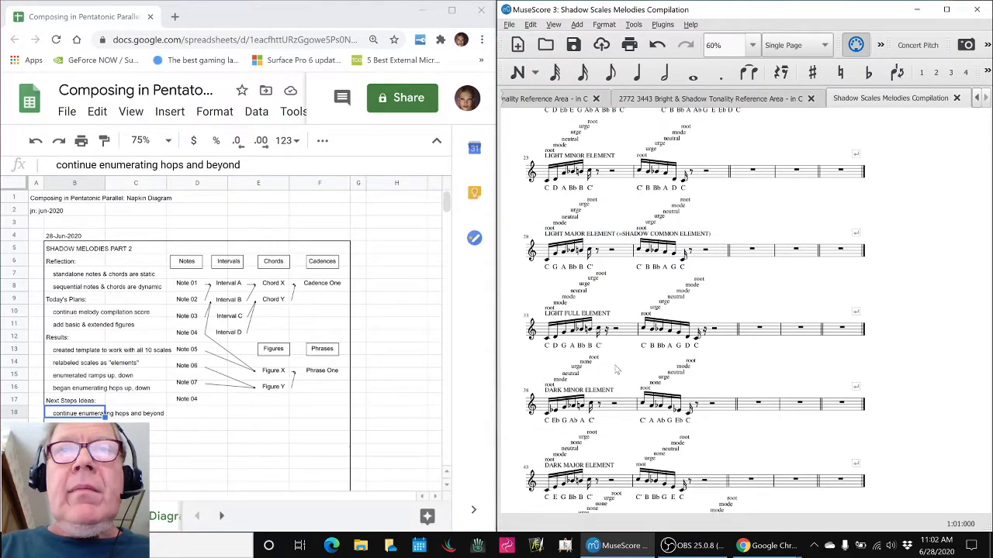
left_click(577, 330)
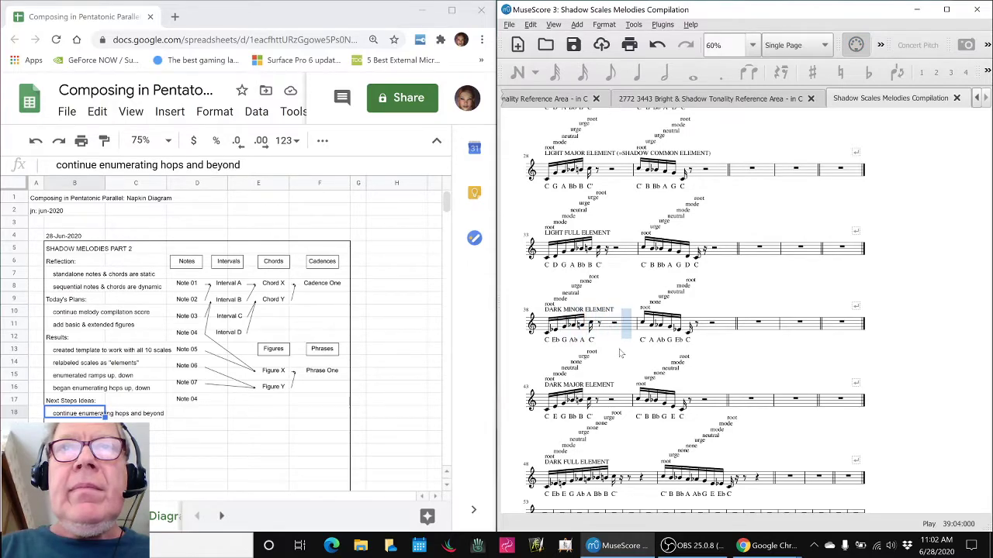
left_click(578, 401)
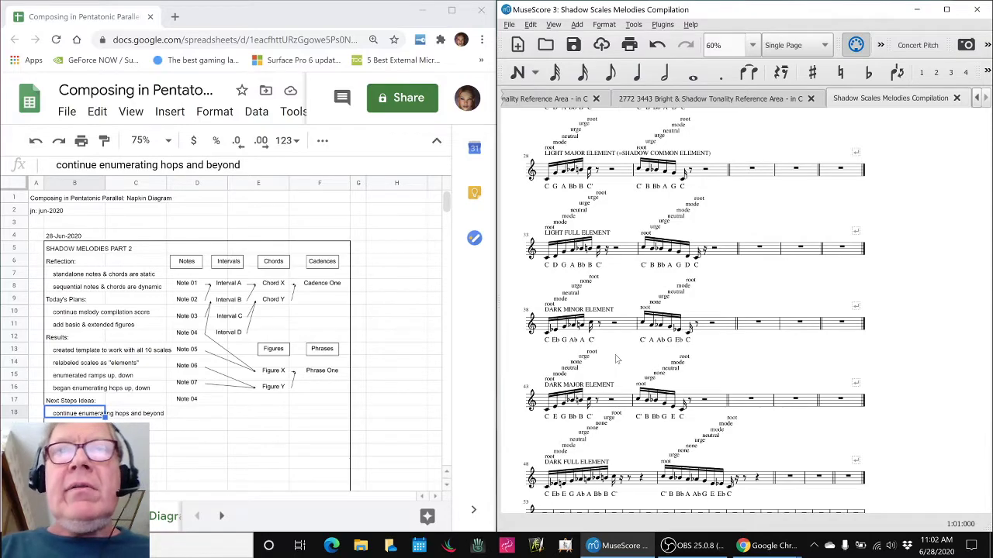
mouse_move(603, 213)
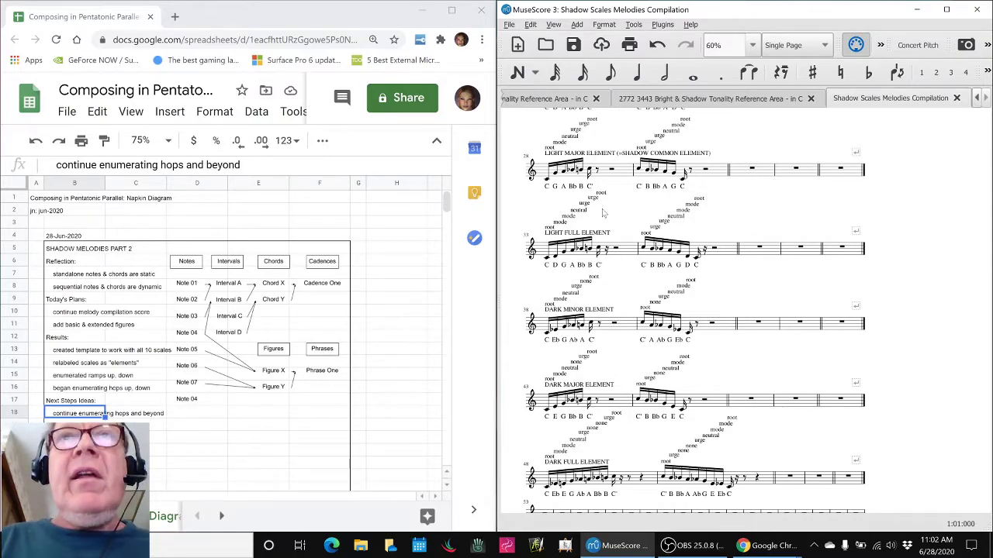
left_click(578, 169)
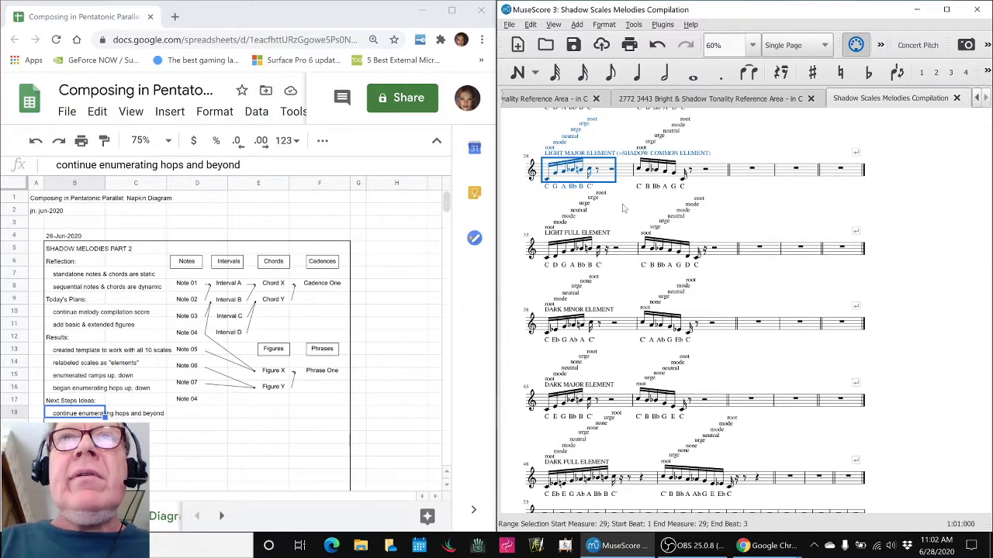
left_click(578, 248)
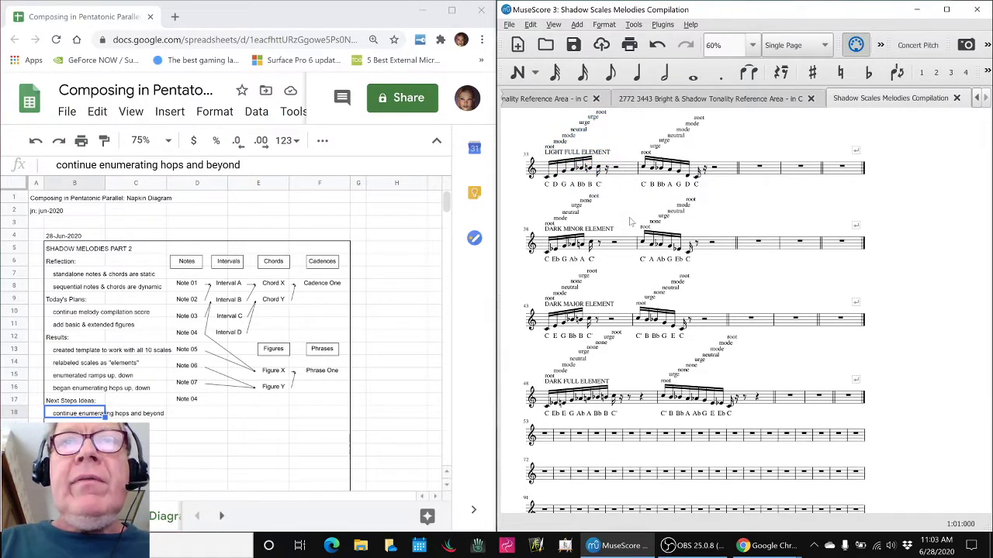
Pick the Dark Full element ramp, deselect it, then scroll up and select the subtitle
left_click(589, 400)
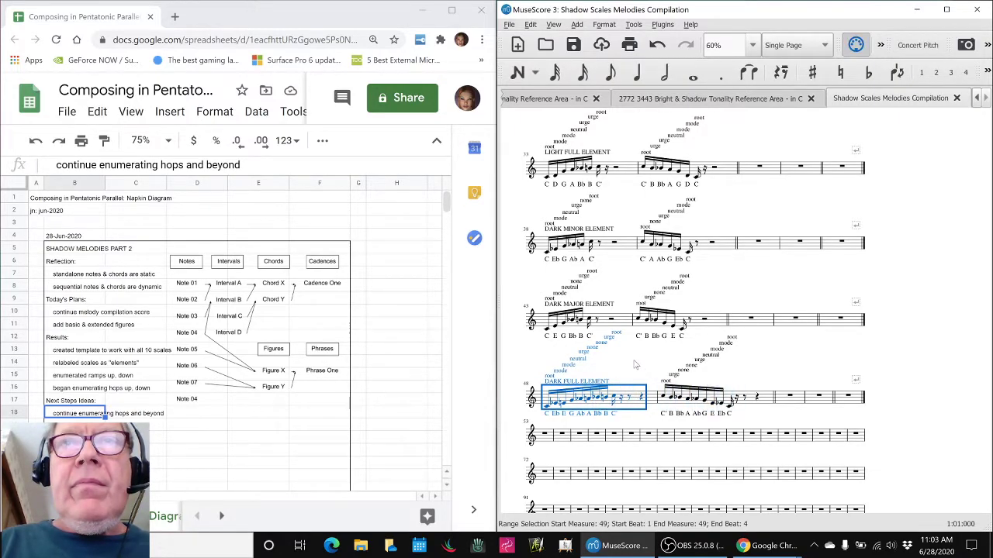
left_click(640, 363)
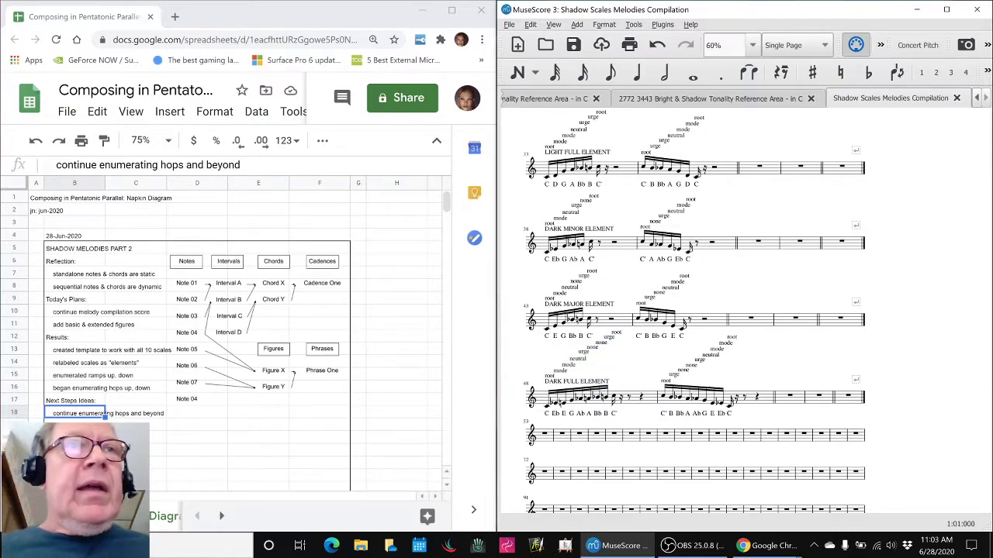
scroll("up", 3)
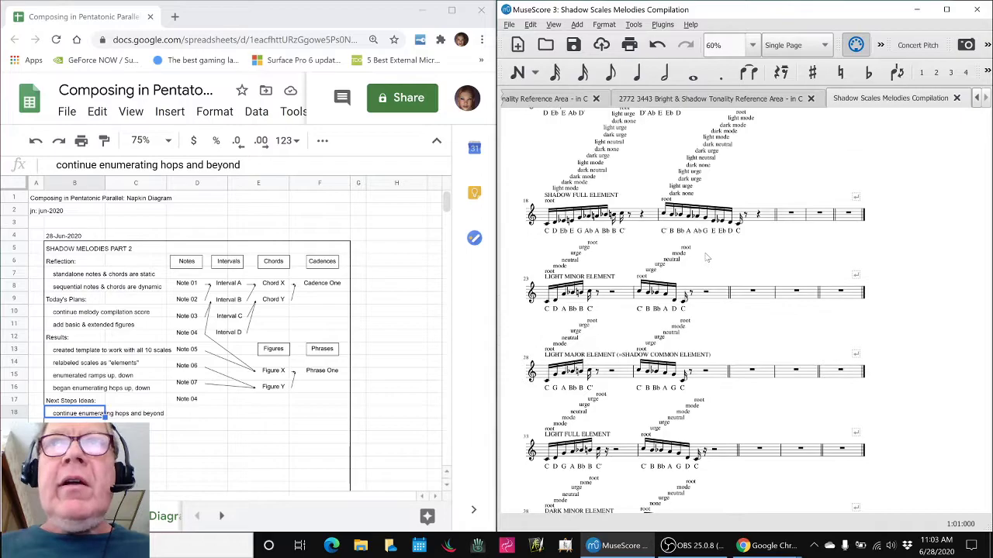
scroll("up", 3)
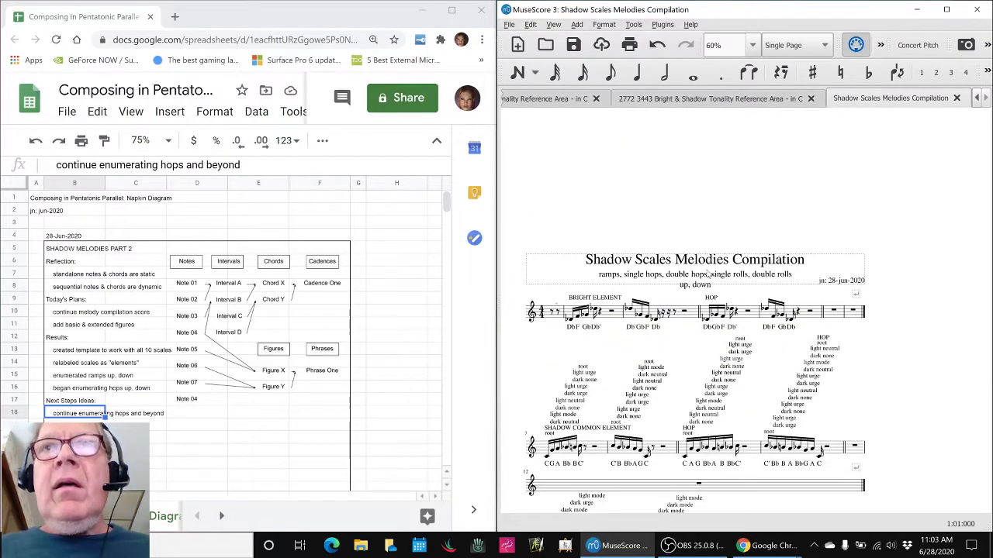
left_click(695, 279)
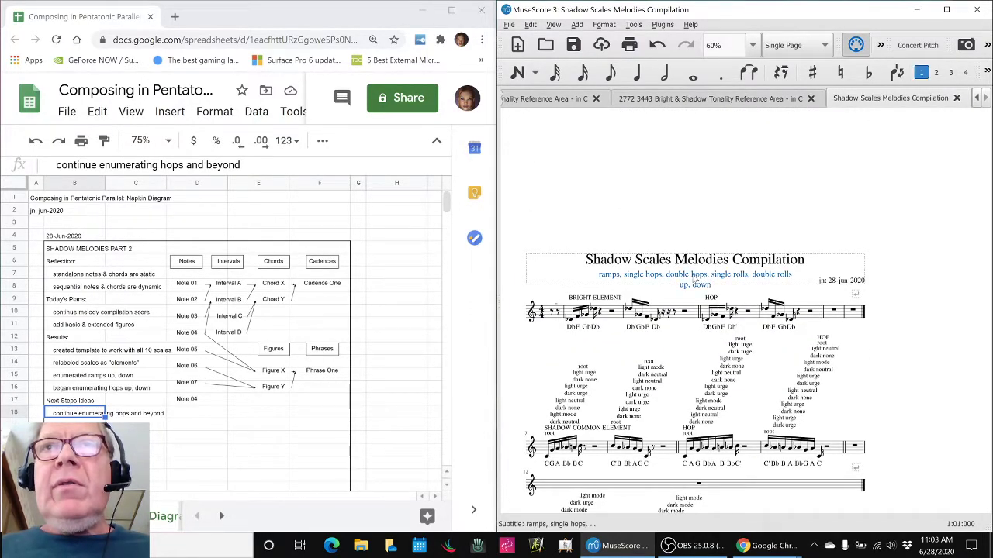